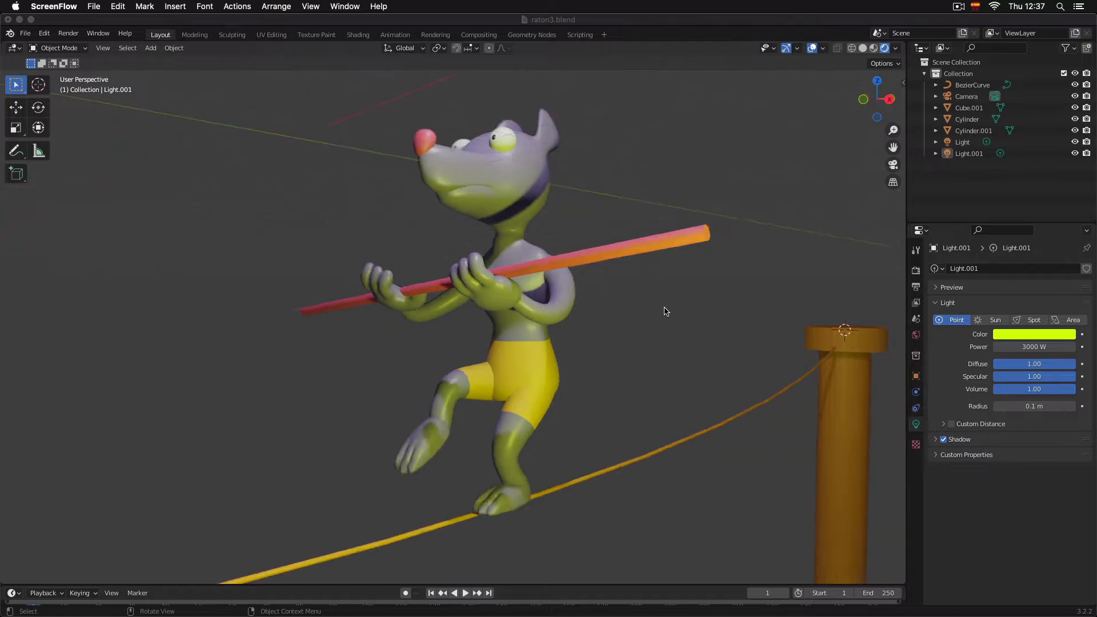
- Select the mouse character's body mesh (Cube.001) in the viewport
left_click_drag(665, 311, 669, 321)
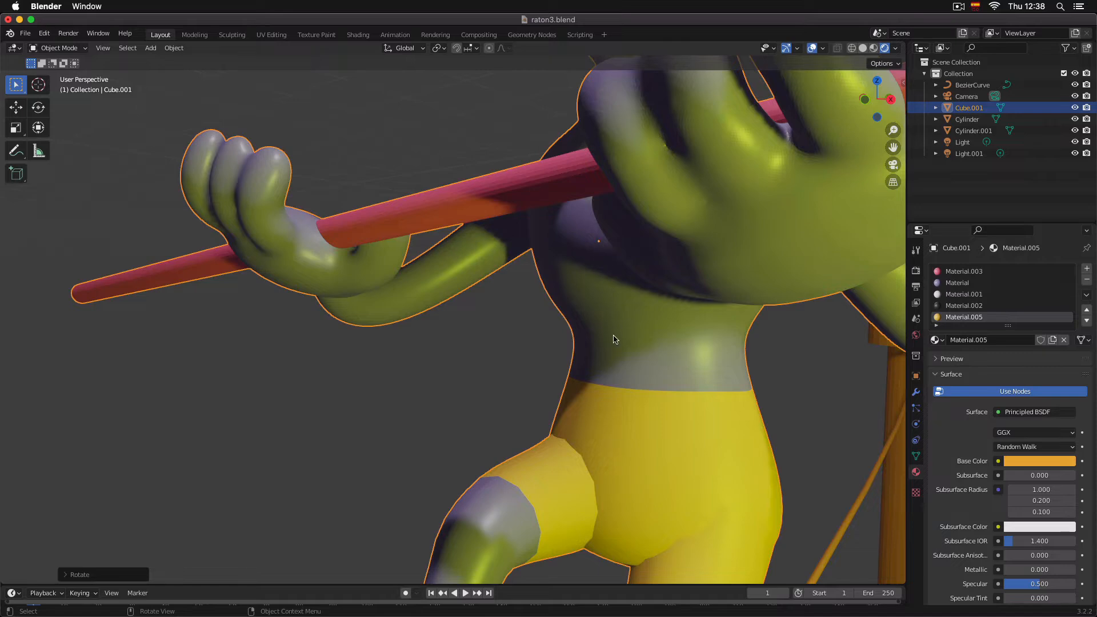
- View the undersides of the feet and enter Edit Mode on Cube.001
scroll("down", 3)
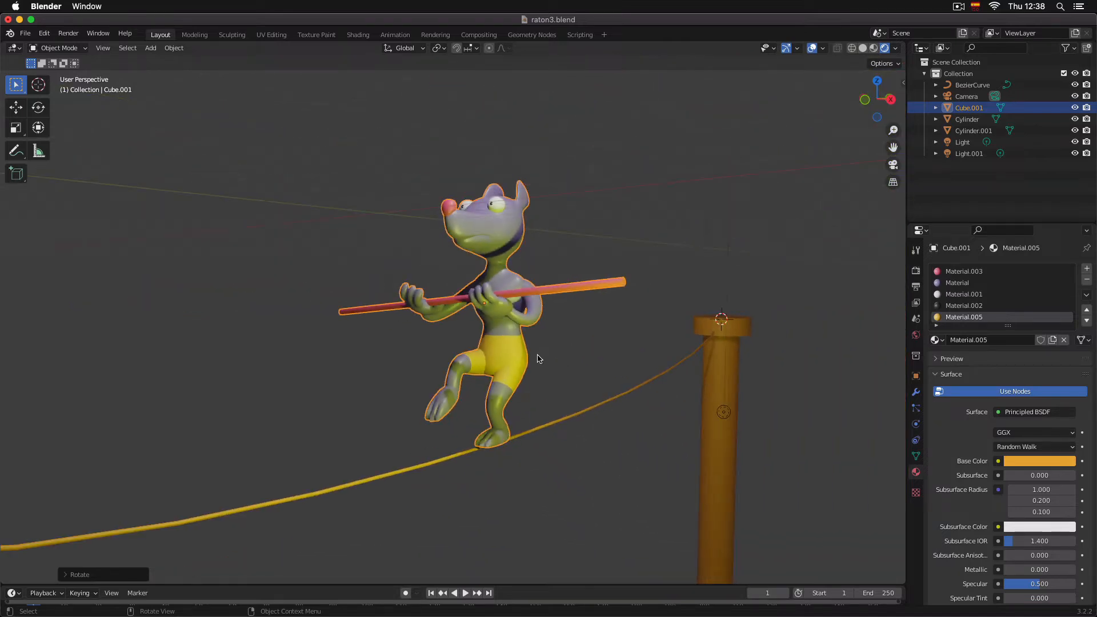
mouse_move(491, 453)
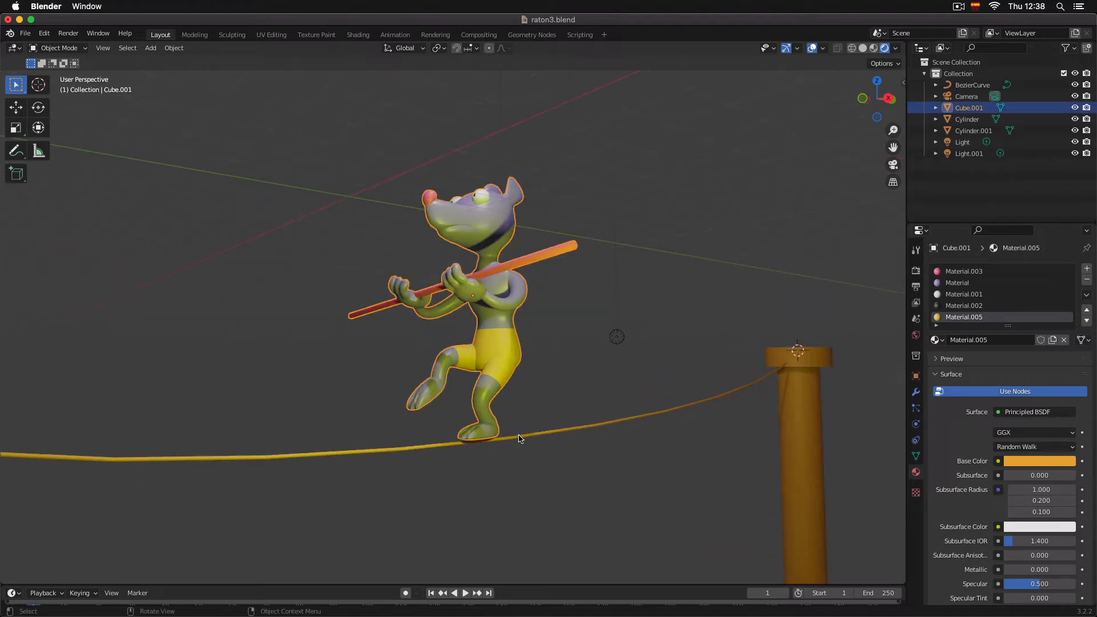
left_click_drag(518, 438, 507, 395)
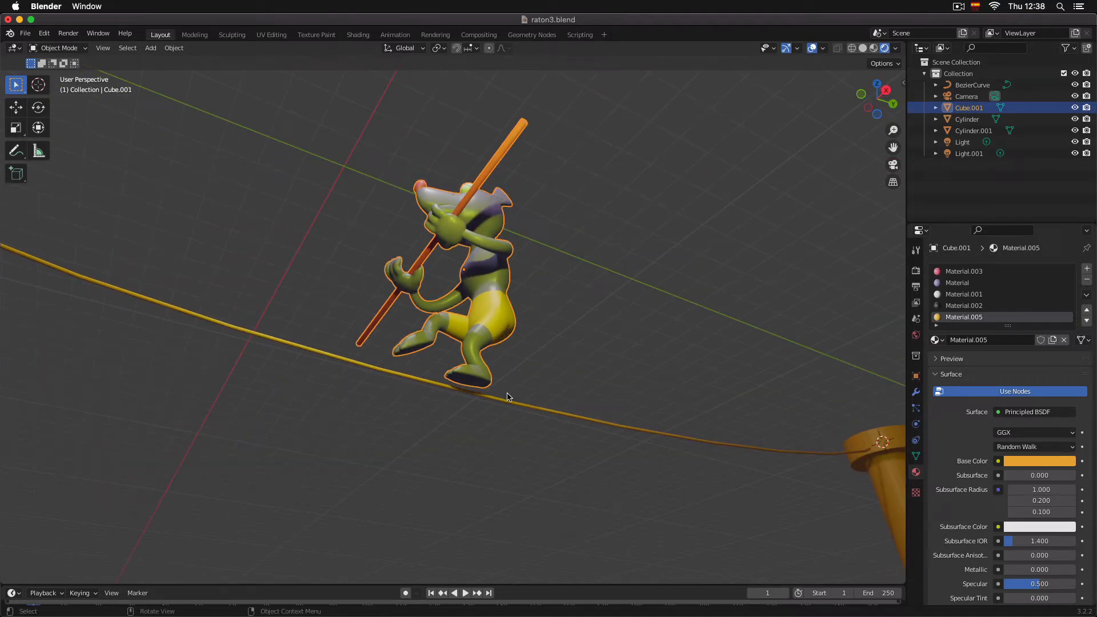
key("Tab")
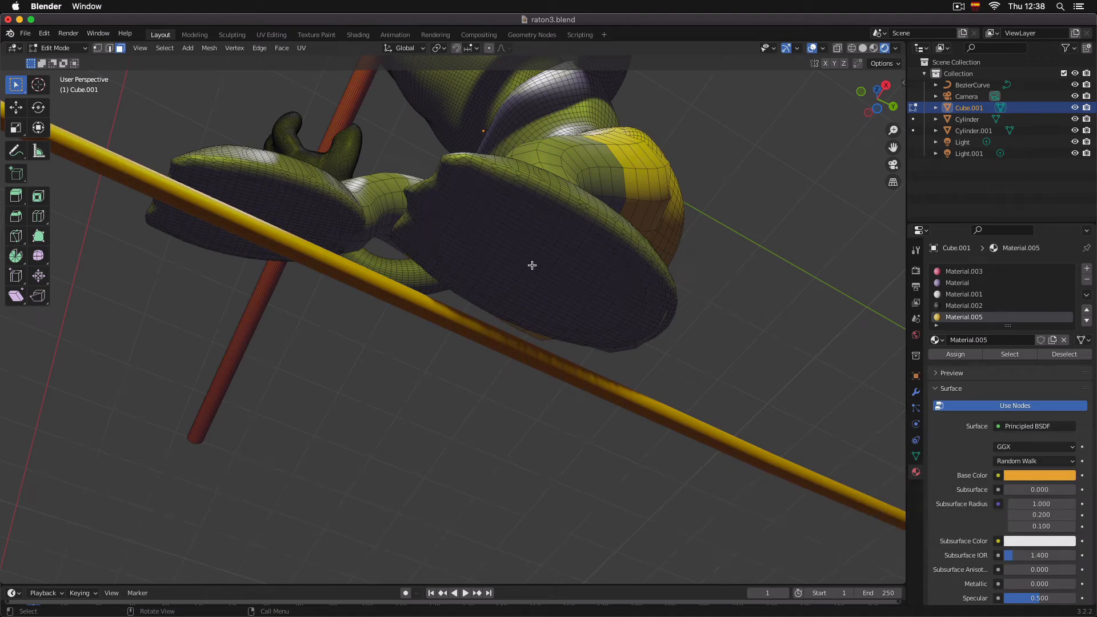
- Snap the 3D cursor to a selected face on the foot sole, then return to Object Mode
left_click(965, 283)
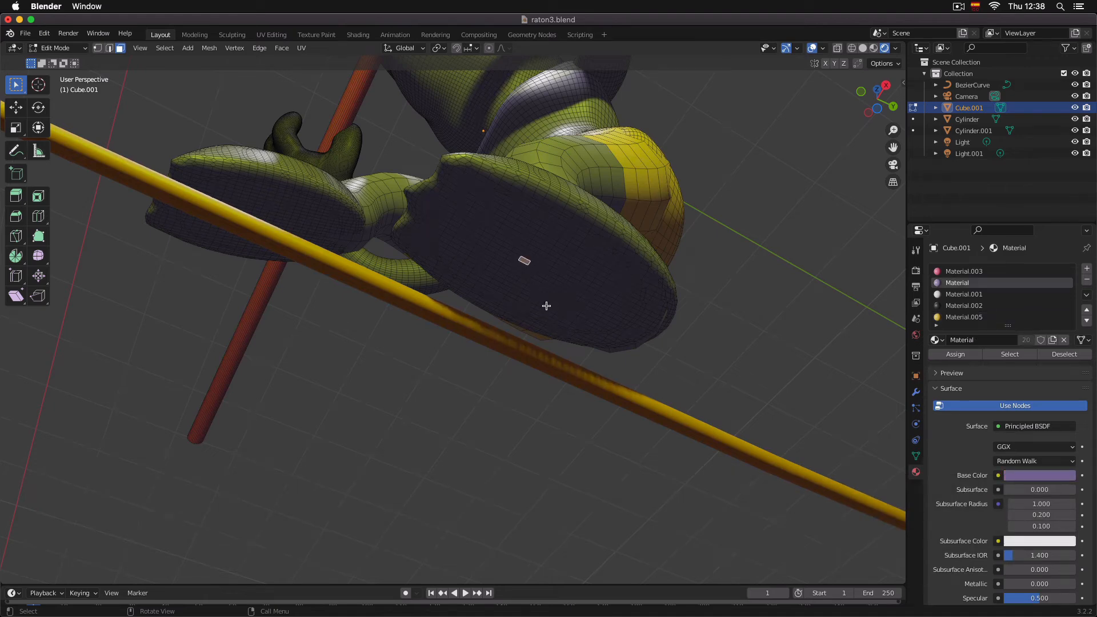
key("shift+s")
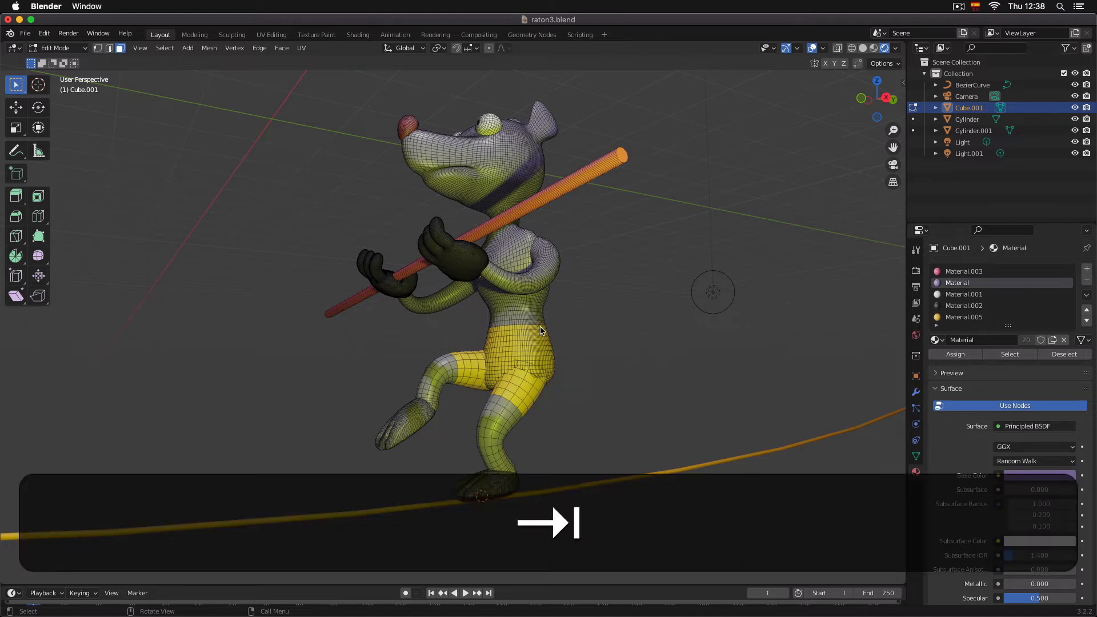
key("Tab")
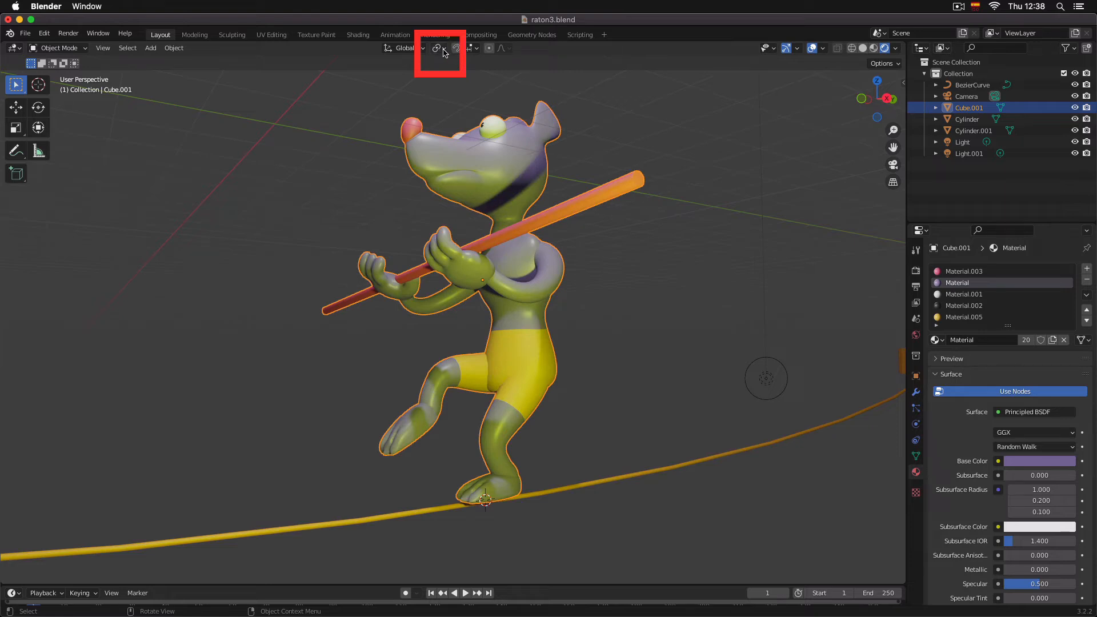
- Set the pivot to 3D Cursor and rotate the character about 15 degrees around its foot
left_click(438, 48)
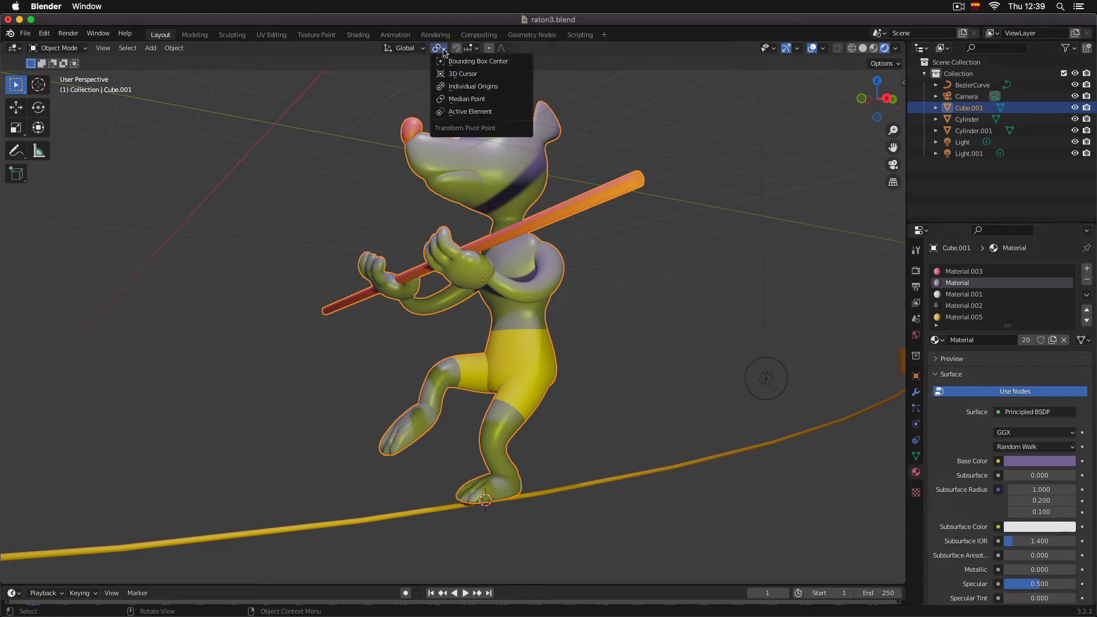
mouse_move(465, 73)
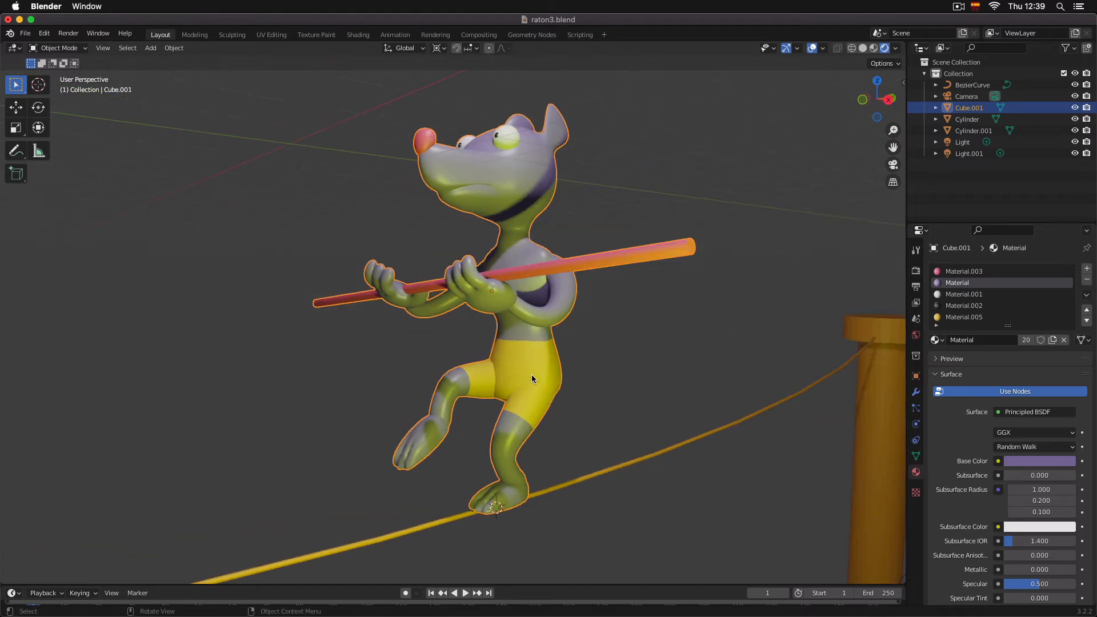
key("r")
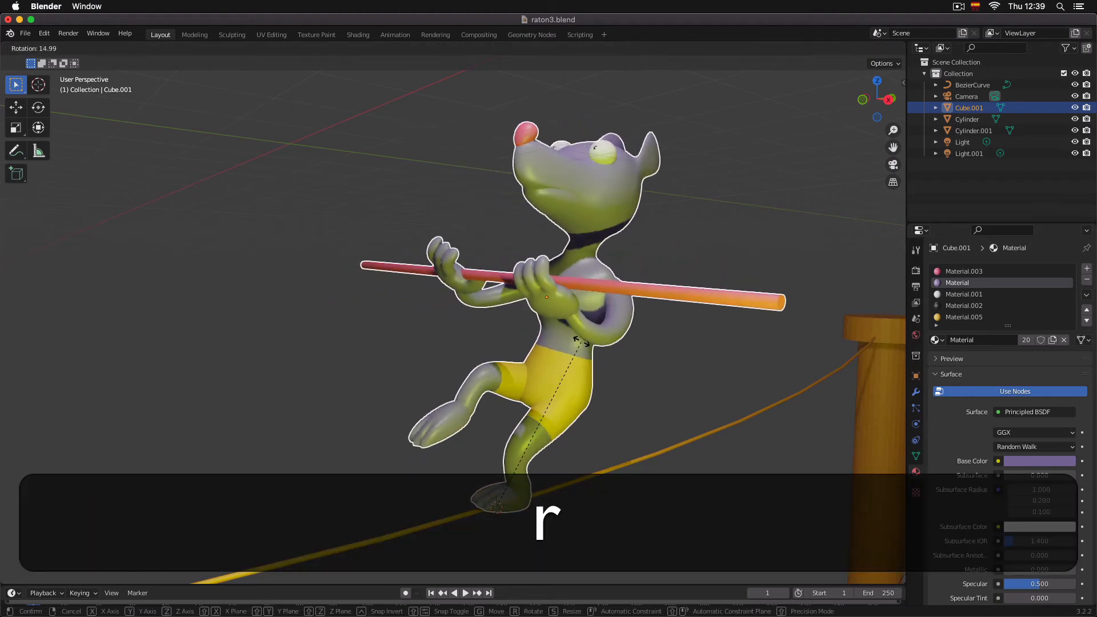